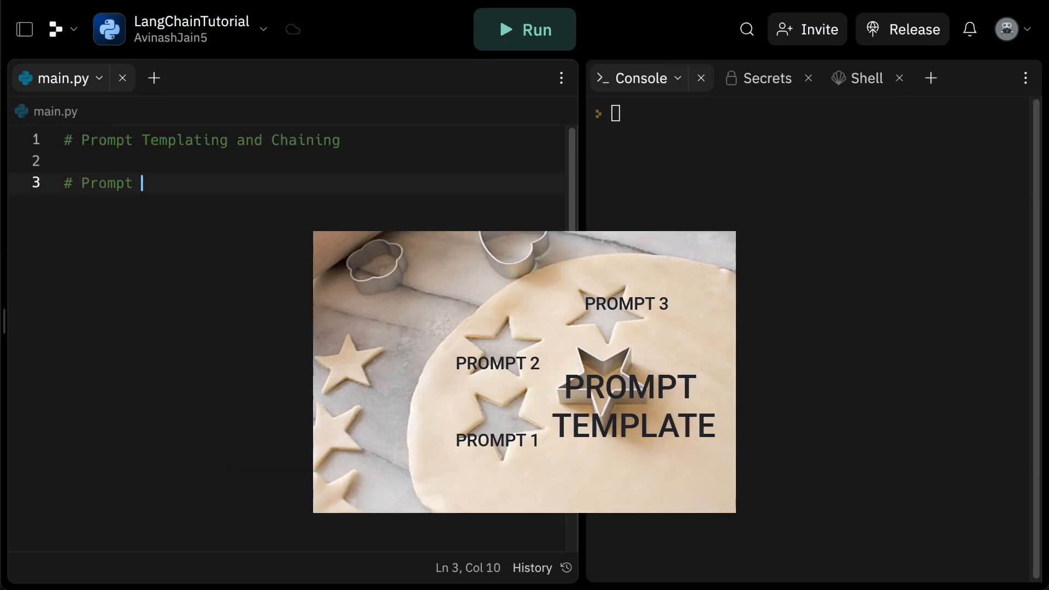
# Complete the '# Prompt Template:' comment and run main.py to print the Ohio answer.
pyautogui.write('Template:')
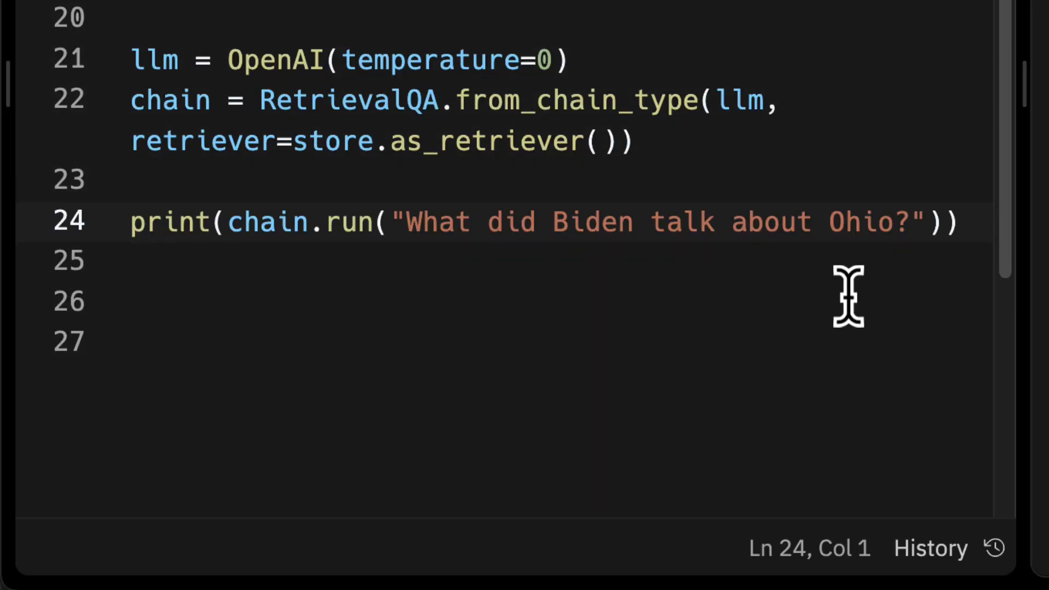
pyautogui.click(166, 51)
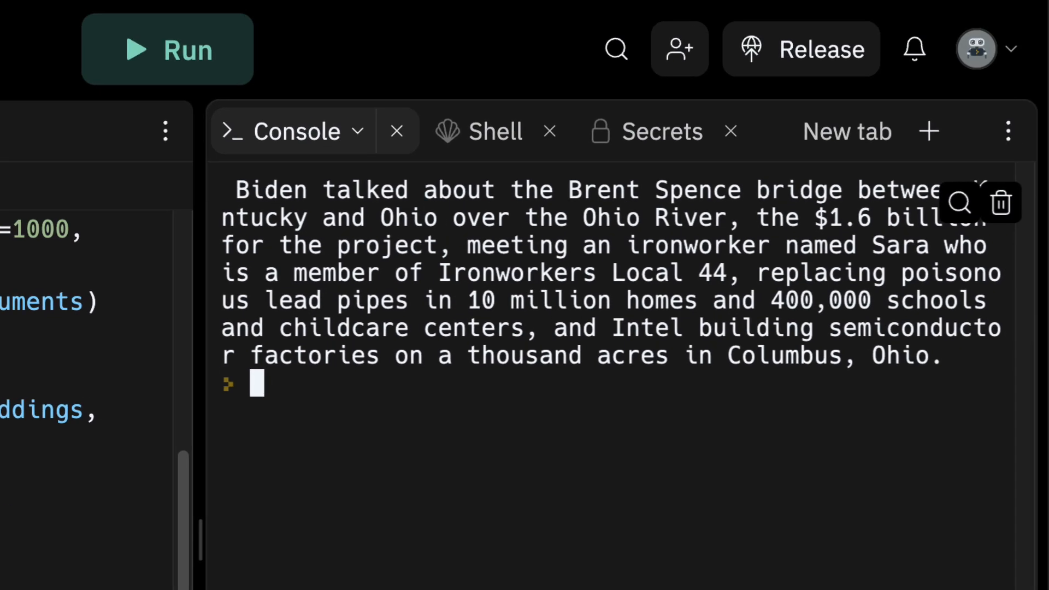